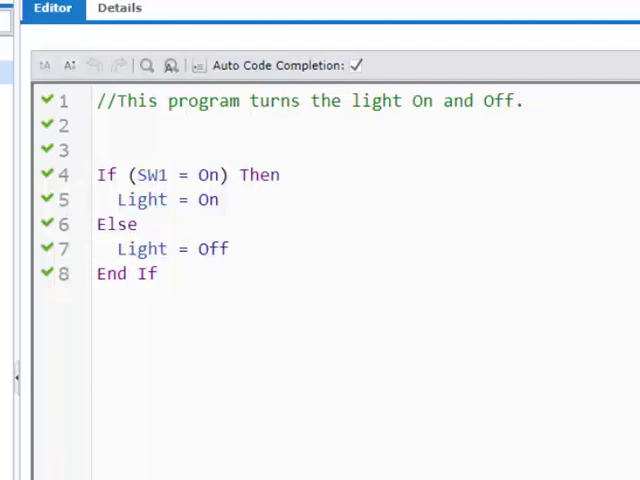
# Add 'And (SW2 = On)' after '(SW1 = On)' on line 4 of Light_Control.
pyautogui.click(232, 174)
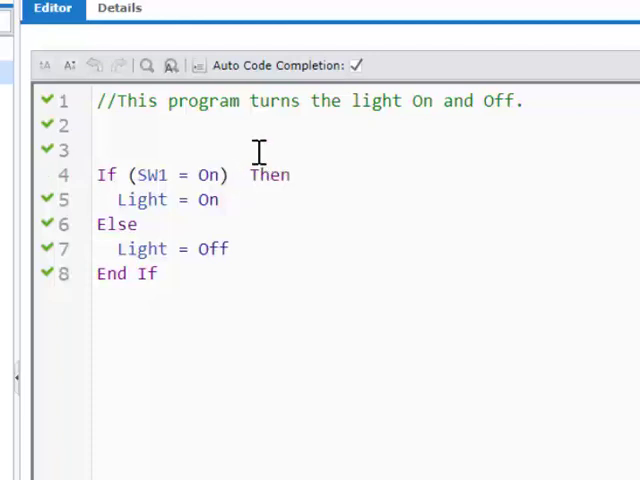
pyautogui.write('And')
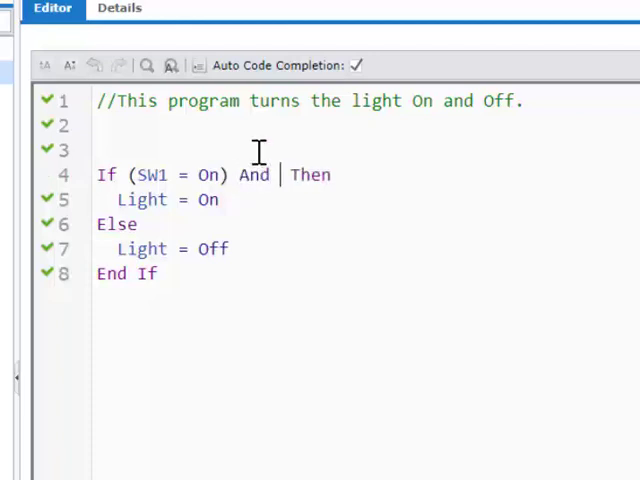
pyautogui.write('(S')
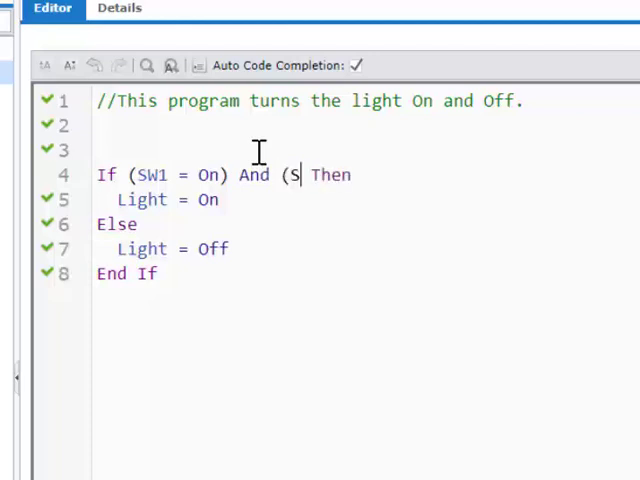
pyautogui.write('W2')
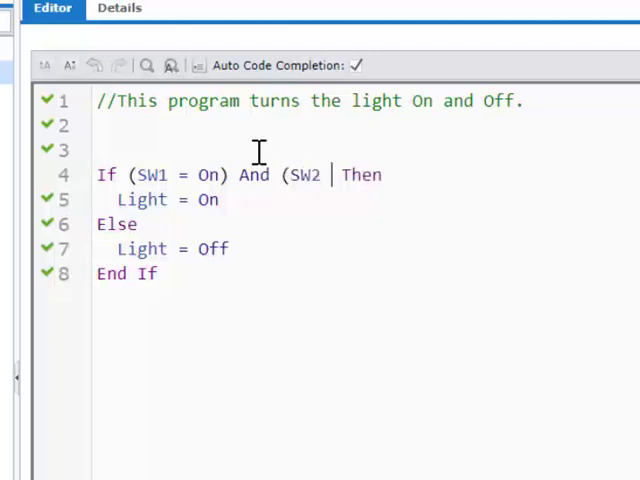
pyautogui.write('= On)')
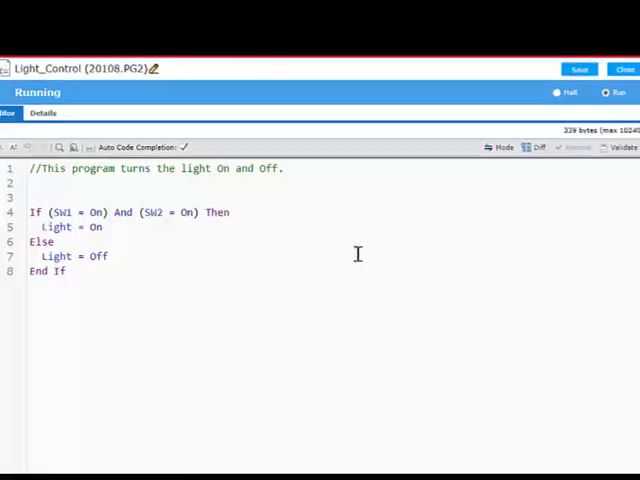
pyautogui.click(580, 68)
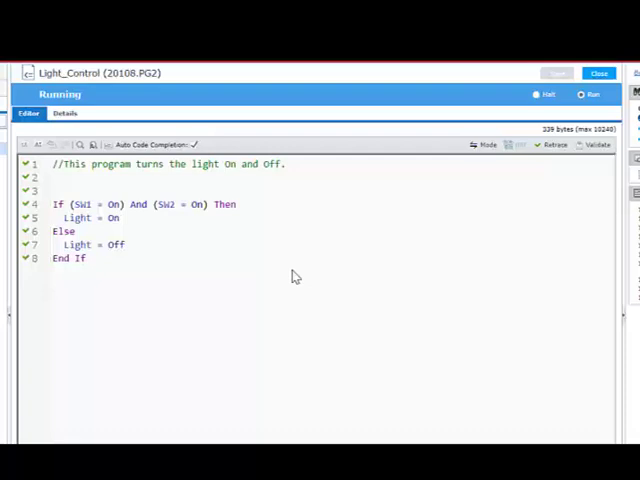
pyautogui.moveTo(294, 280)
pyautogui.write('Or')
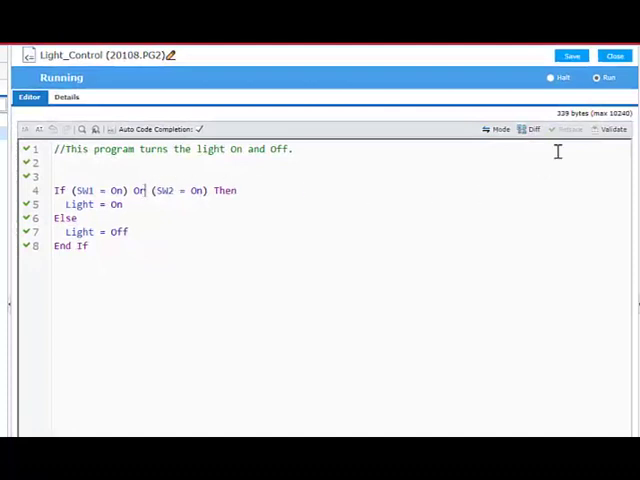
# Save the program with the SW1 Or SW2 condition to the controller.
pyautogui.click(572, 56)
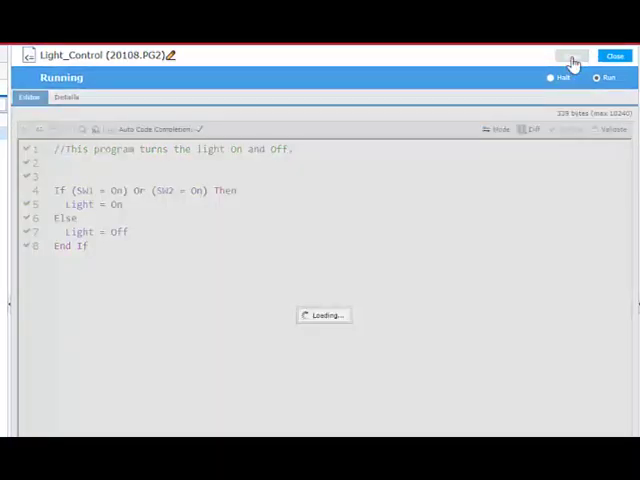